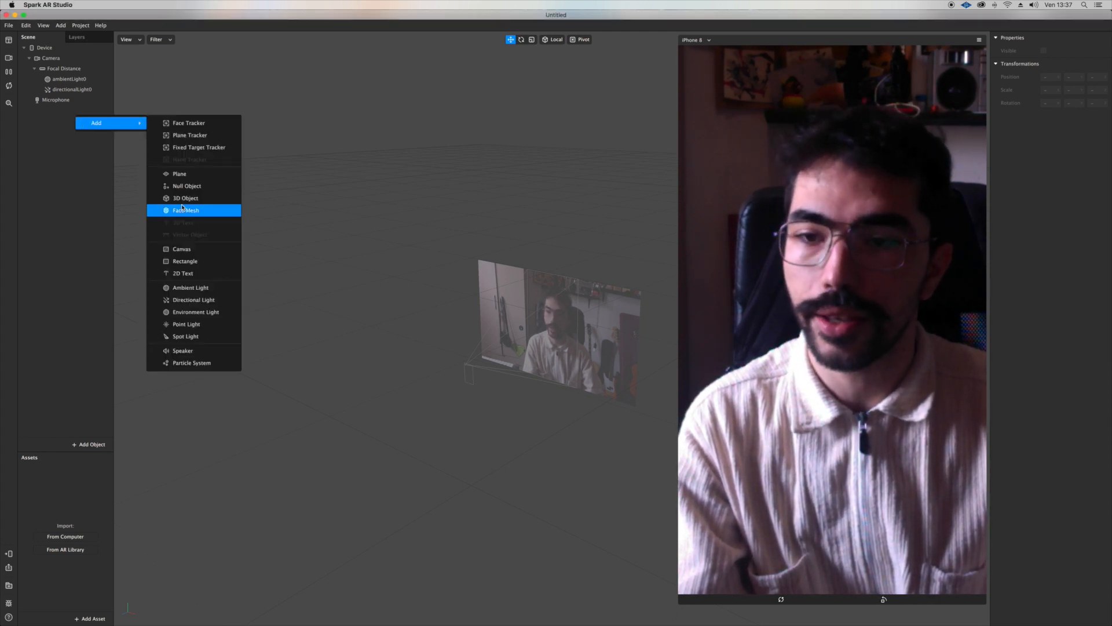
Add a screen-filling Rectangle with a new material set to the Flat shader type.
{"action": "left_click", "coordinate": [185, 261]}
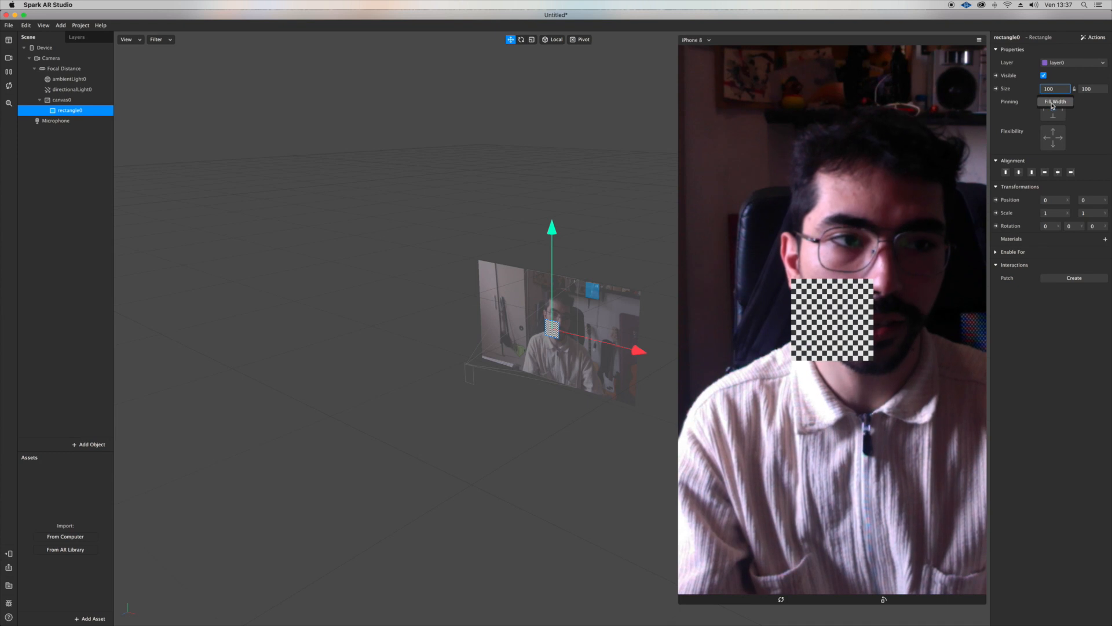
{"action": "left_click", "coordinate": [1054, 102]}
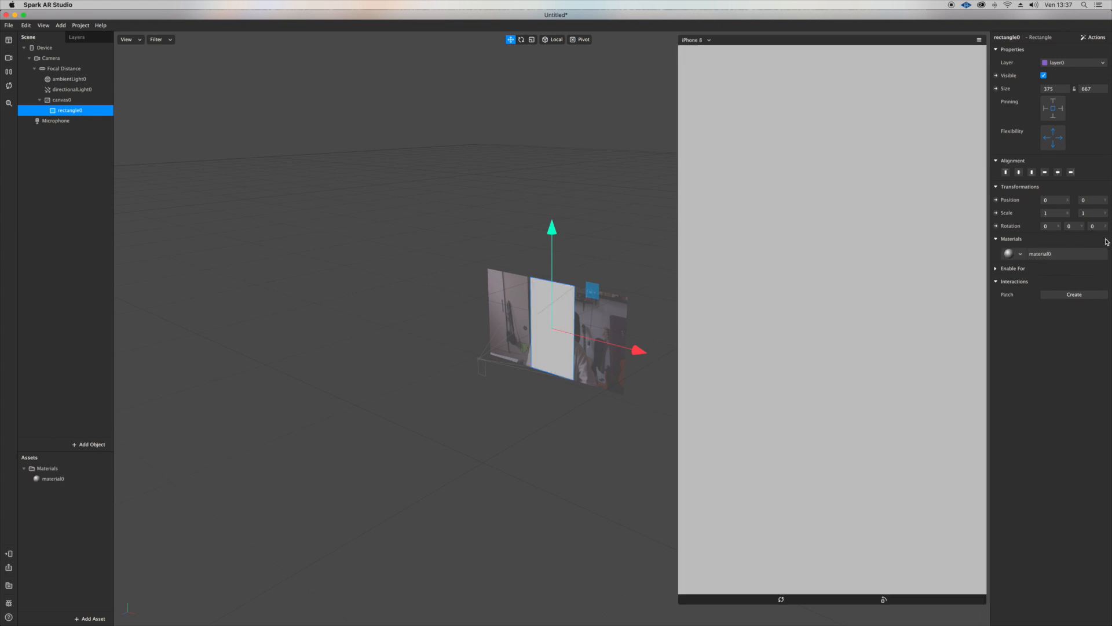
{"action": "left_click", "coordinate": [54, 479]}
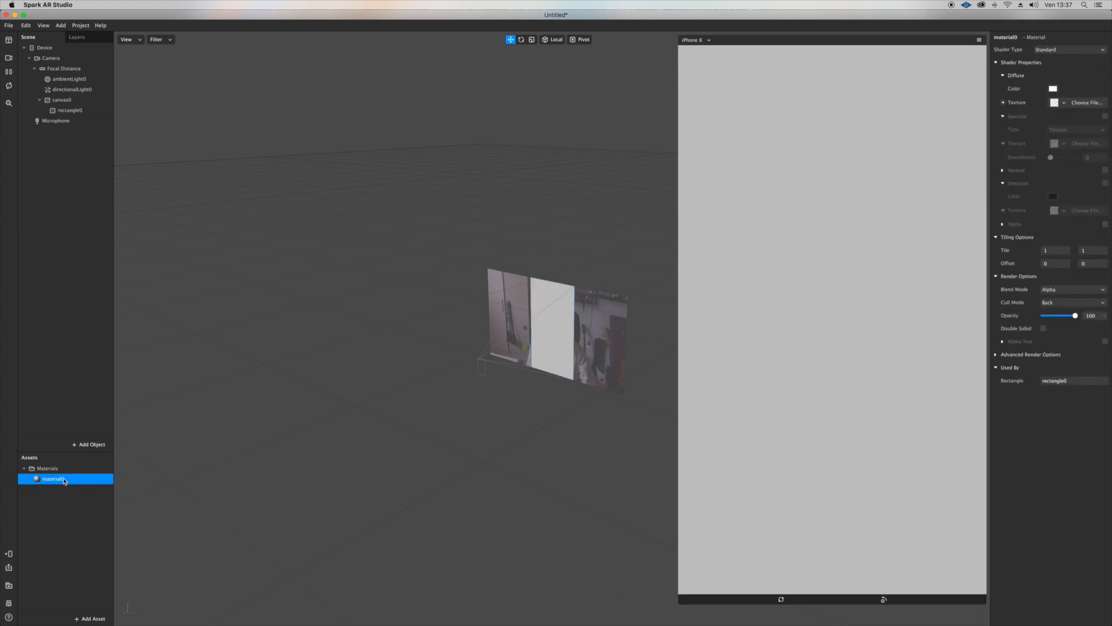
{"action": "left_click", "coordinate": [1067, 48]}
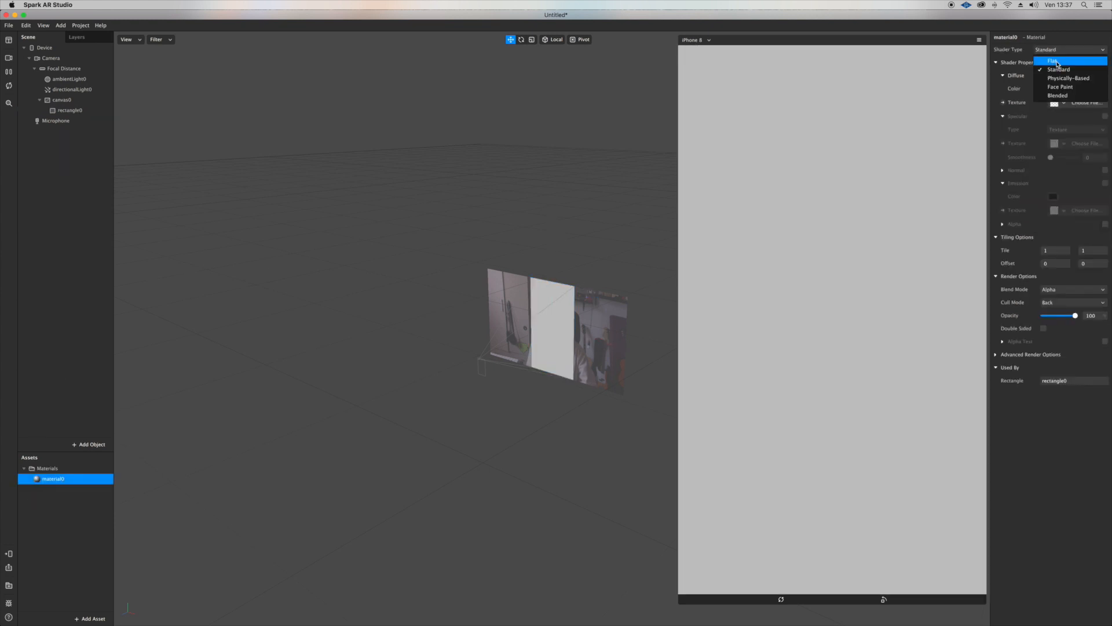
{"action": "left_click", "coordinate": [1056, 60]}
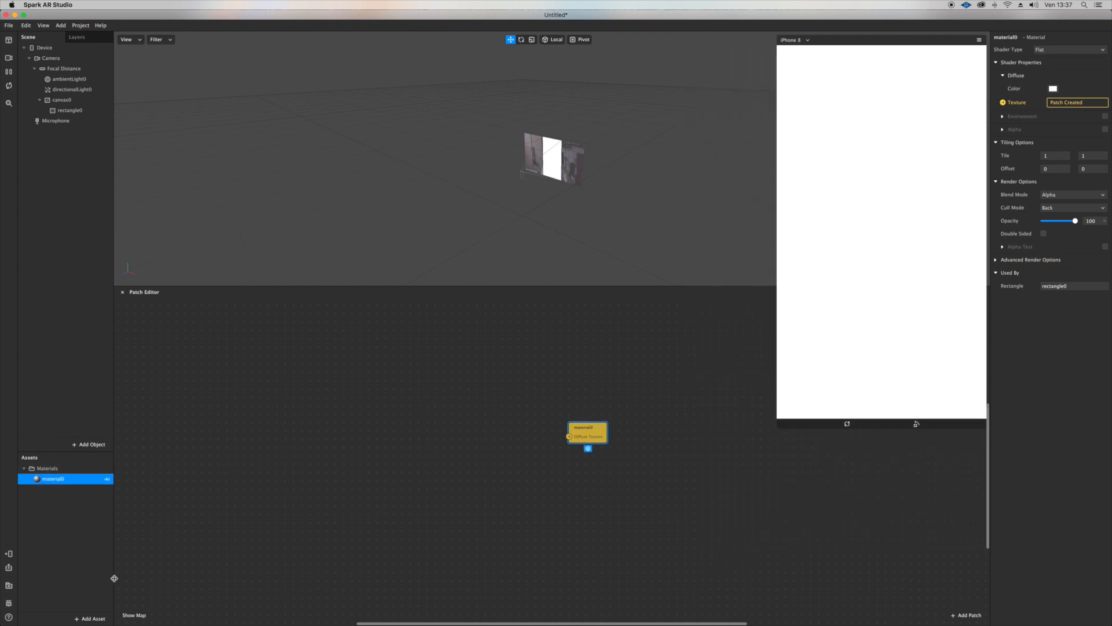
Extract the camera texture and wire cameraTexture0 into material0's Diffuse Texture.
{"action": "left_click", "coordinate": [50, 58]}
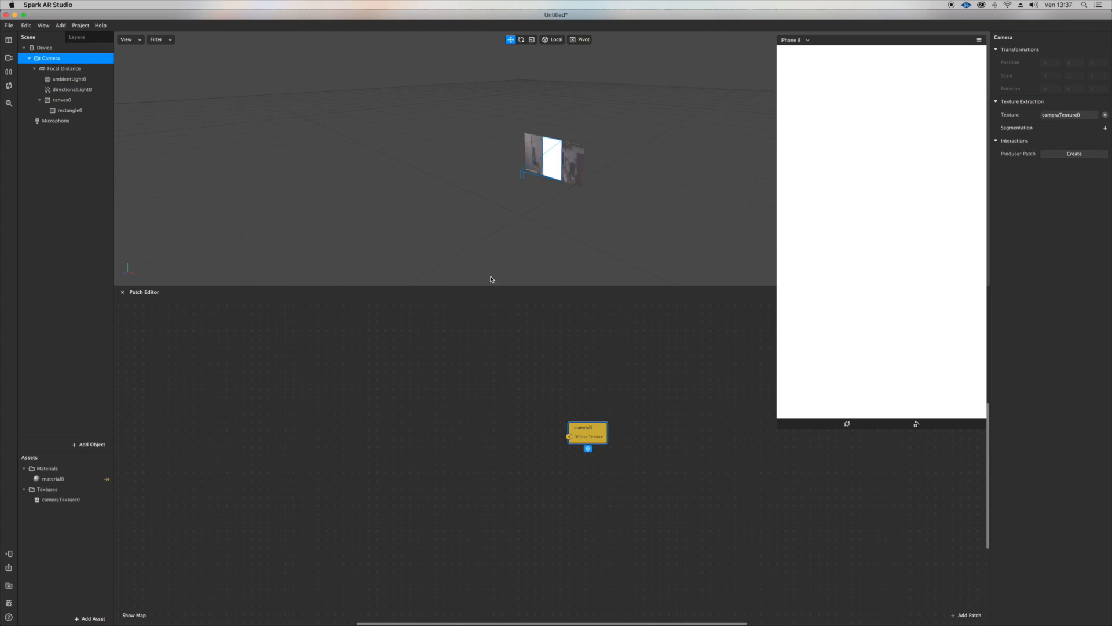
{"action": "left_click", "coordinate": [61, 500]}
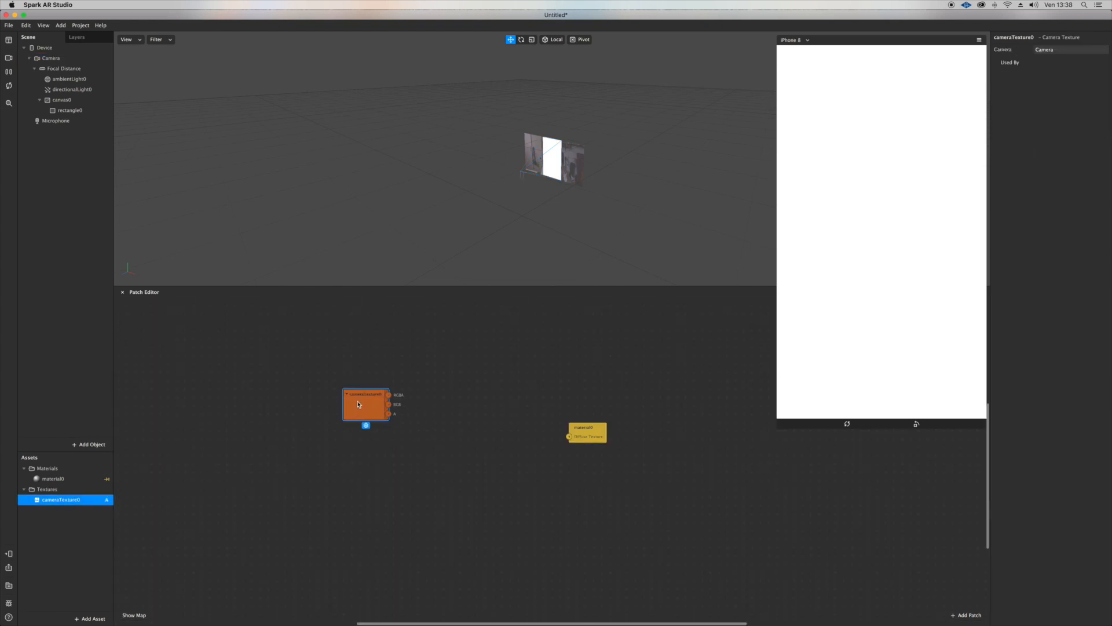
{"action": "left_click_drag", "start_coordinate": [389, 394], "coordinate": [570, 437]}
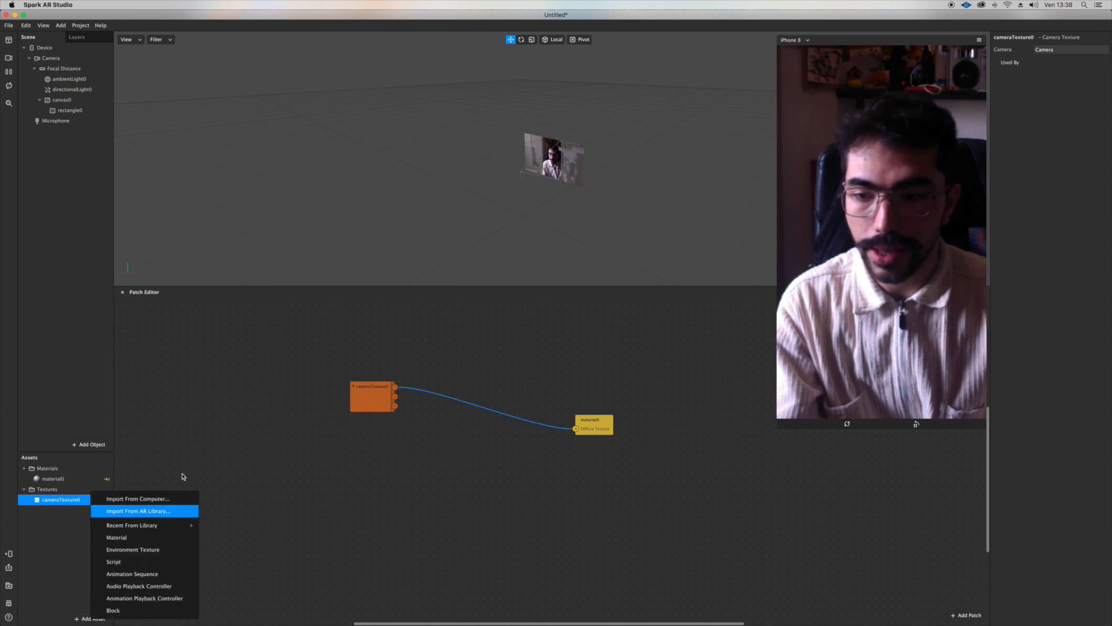
Import the Texture Distortion shader from the AR Library's Patch Assets > Shaders.
{"action": "left_click", "coordinate": [139, 511]}
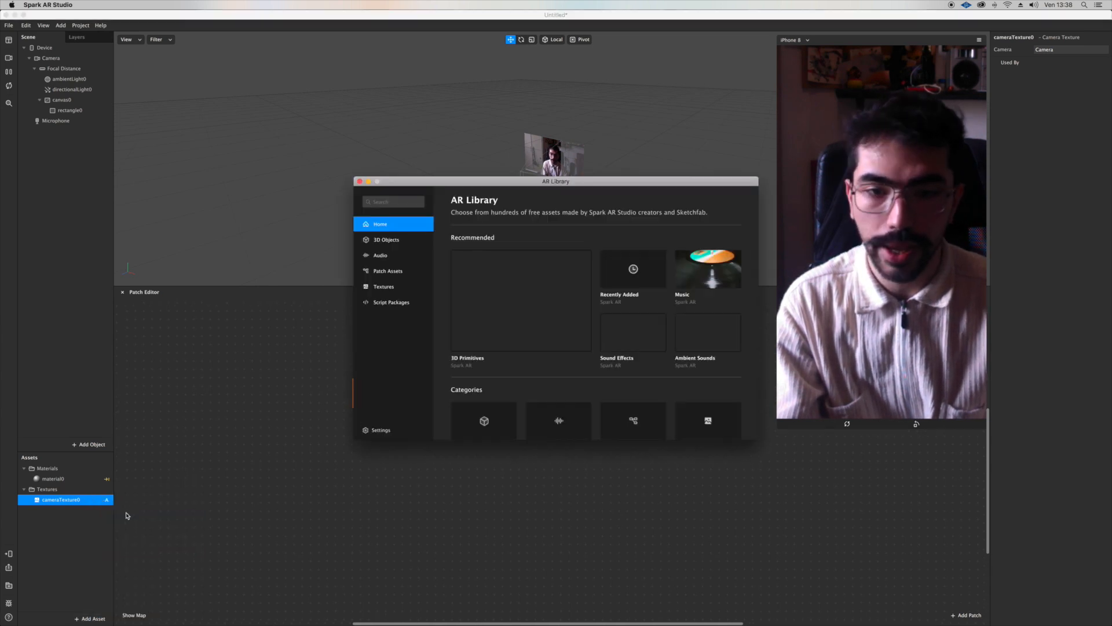
{"action": "left_click", "coordinate": [387, 270]}
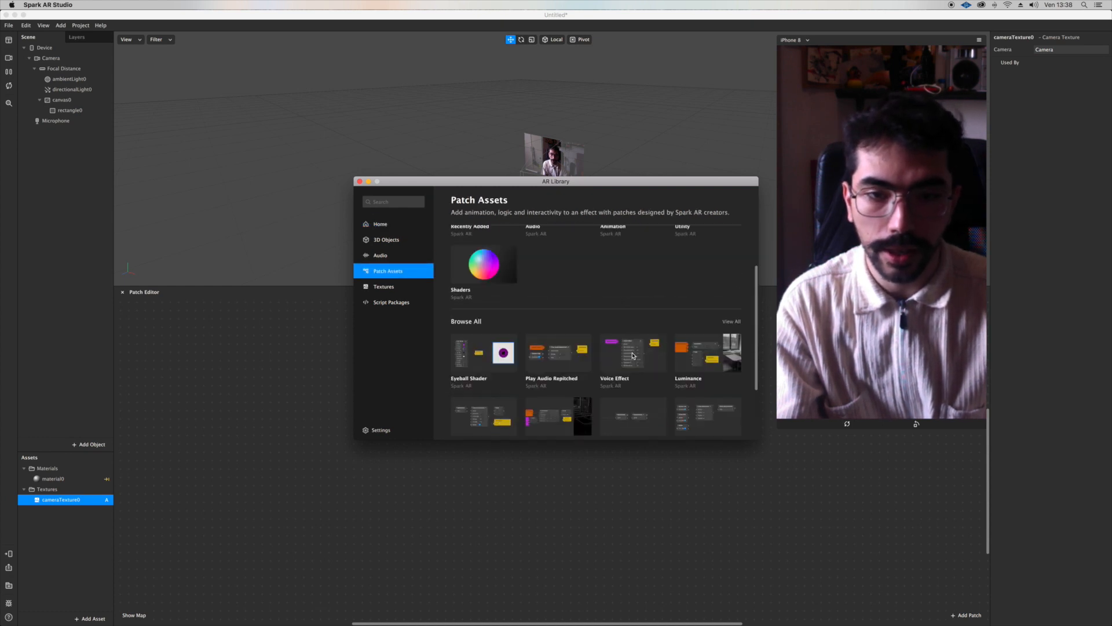
{"action": "left_click", "coordinate": [484, 267]}
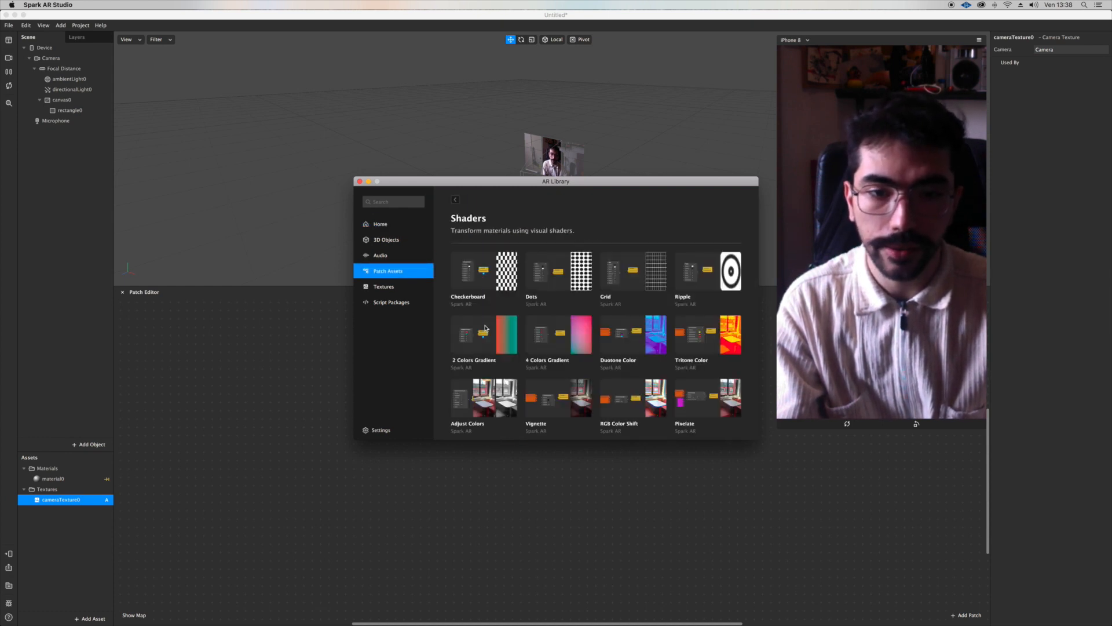
{"action": "scroll", "scroll_direction": "down", "scroll_amount": 3}
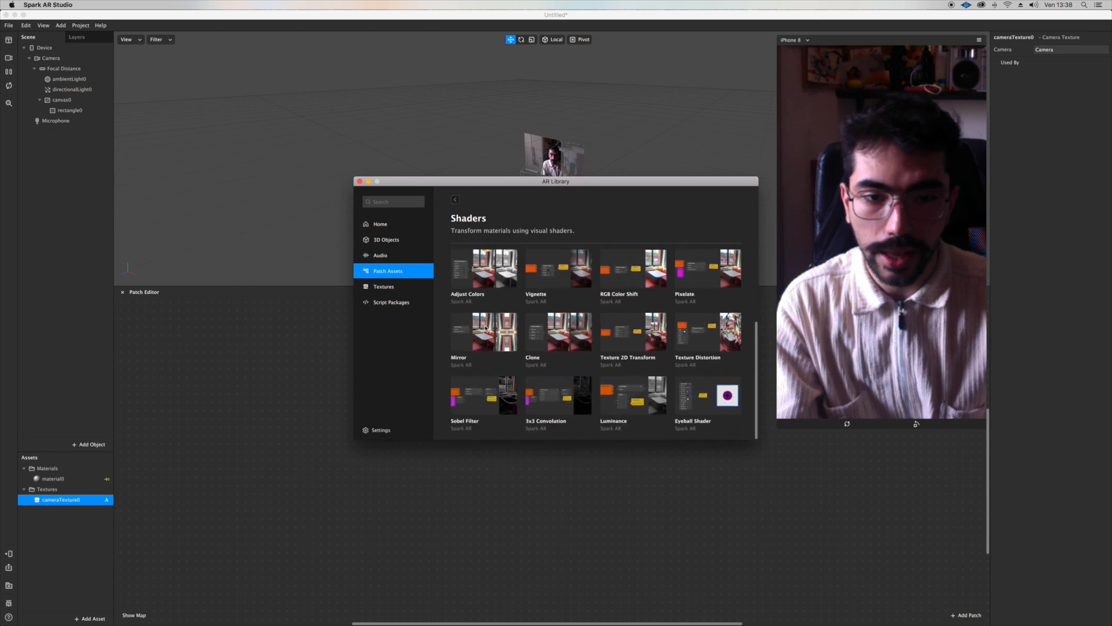
{"action": "left_click", "coordinate": [697, 331]}
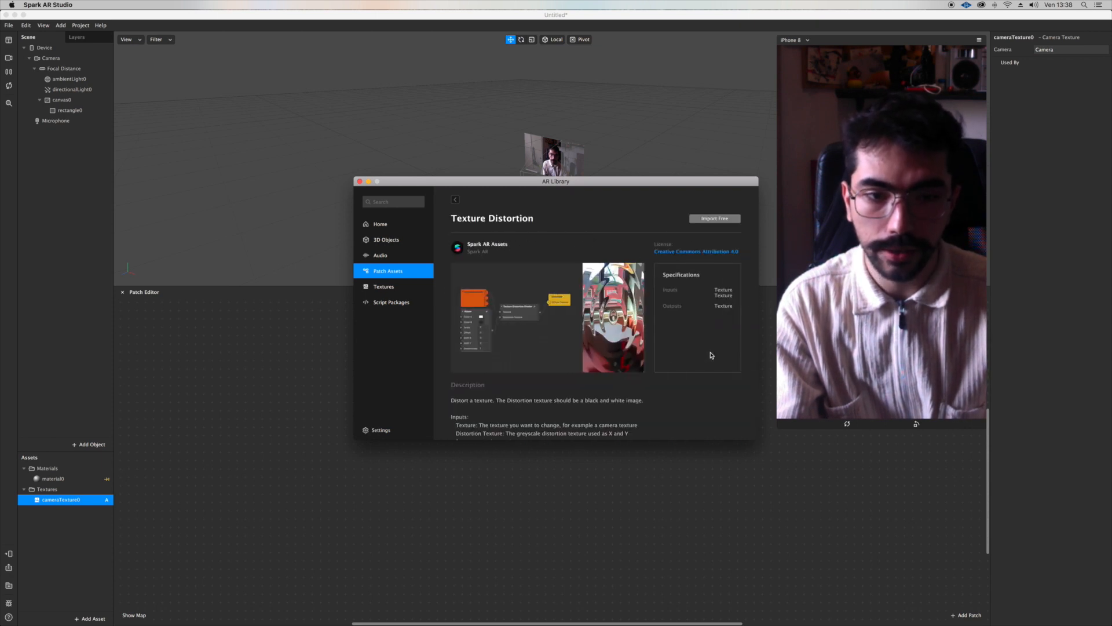
{"action": "left_click", "coordinate": [714, 218]}
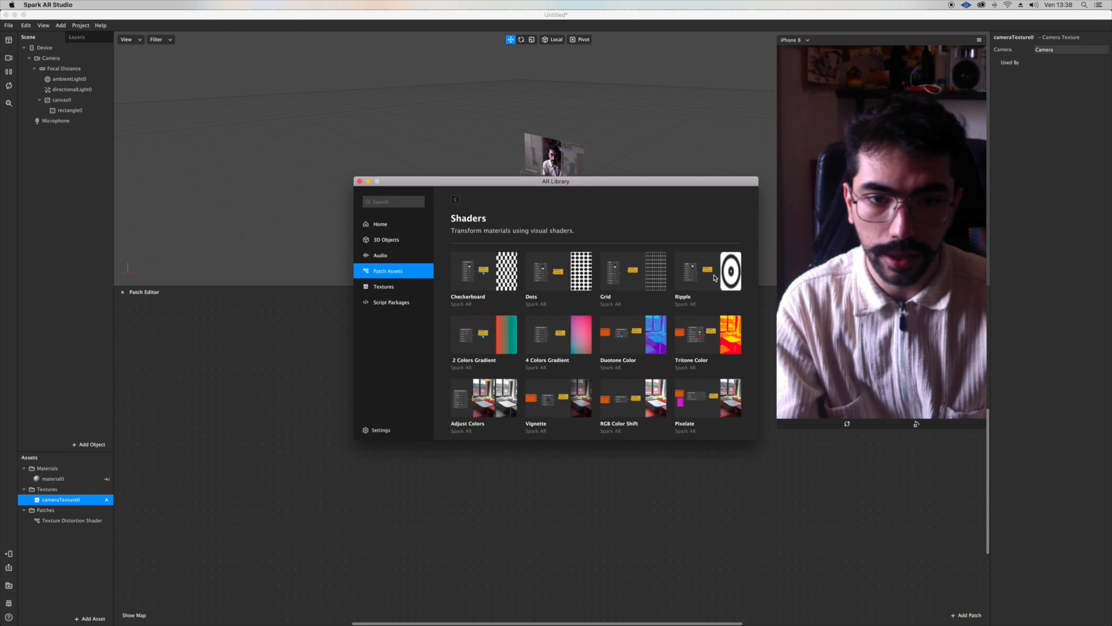
Import the Ripple shader from the same library category.
{"action": "left_click", "coordinate": [730, 270]}
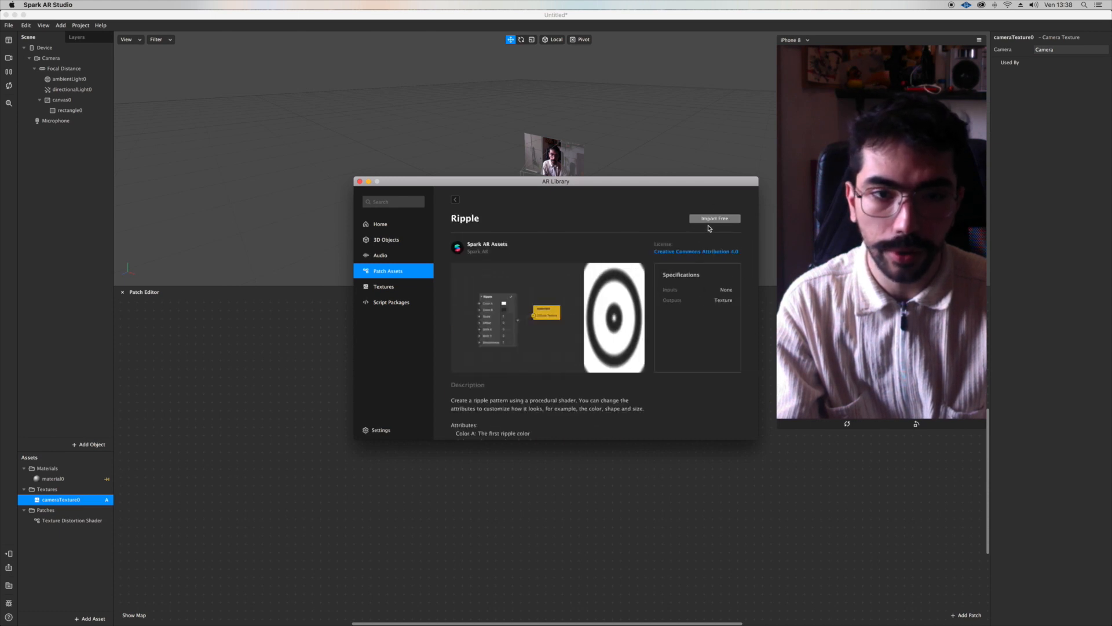
{"action": "left_click", "coordinate": [714, 217]}
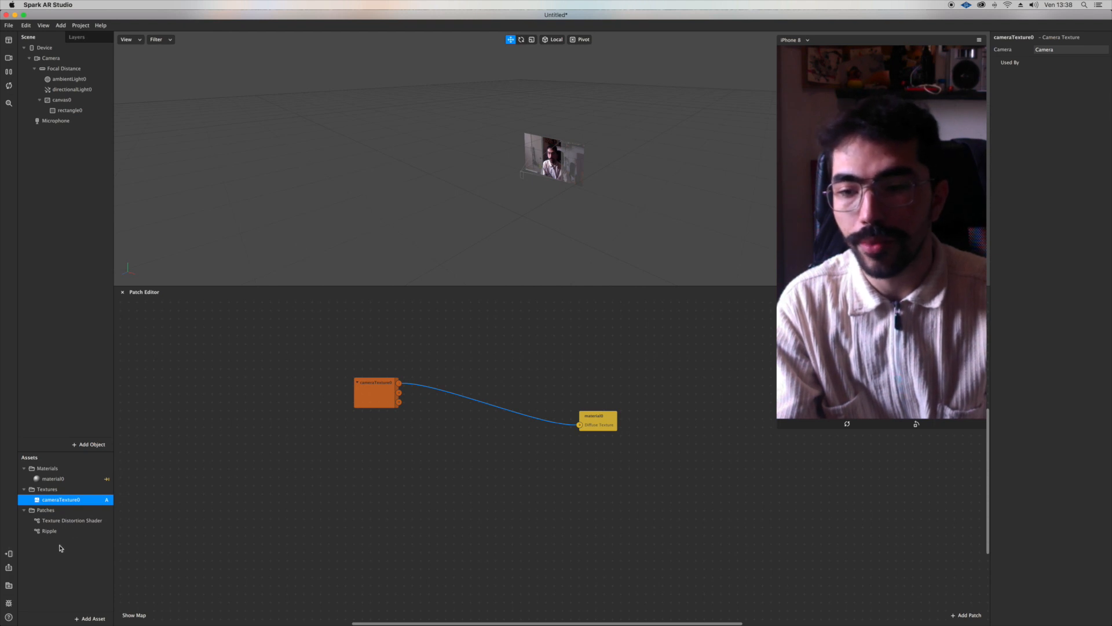
Place Ripple and Texture Distortion Shader in the graph and feed Ripple into the Distortion Texture input.
{"action": "left_click", "coordinate": [49, 531]}
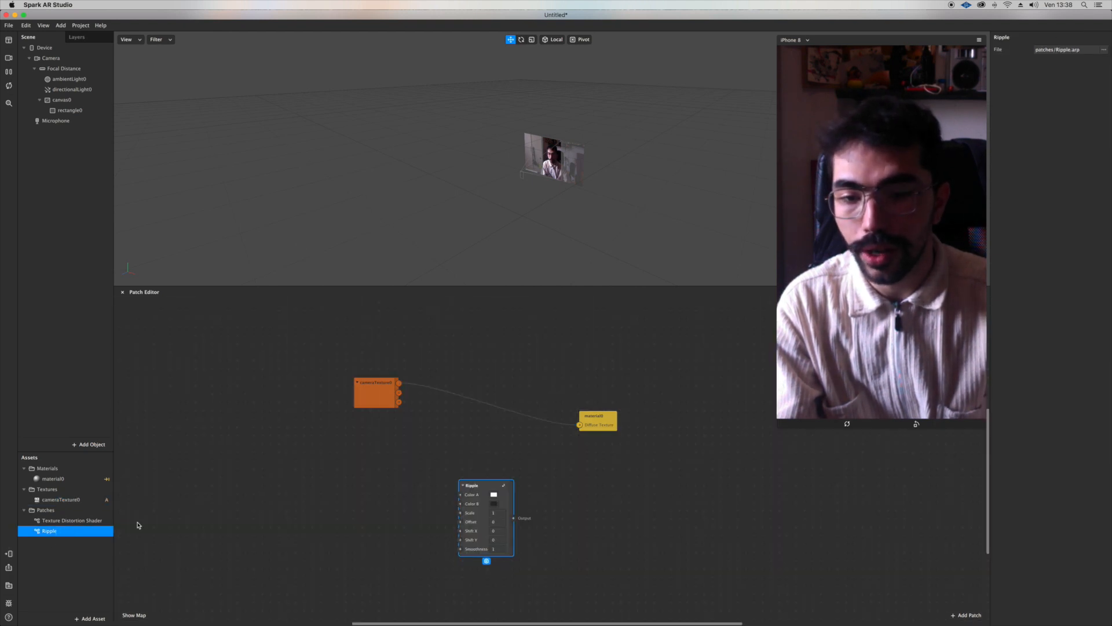
{"action": "left_click", "coordinate": [72, 520]}
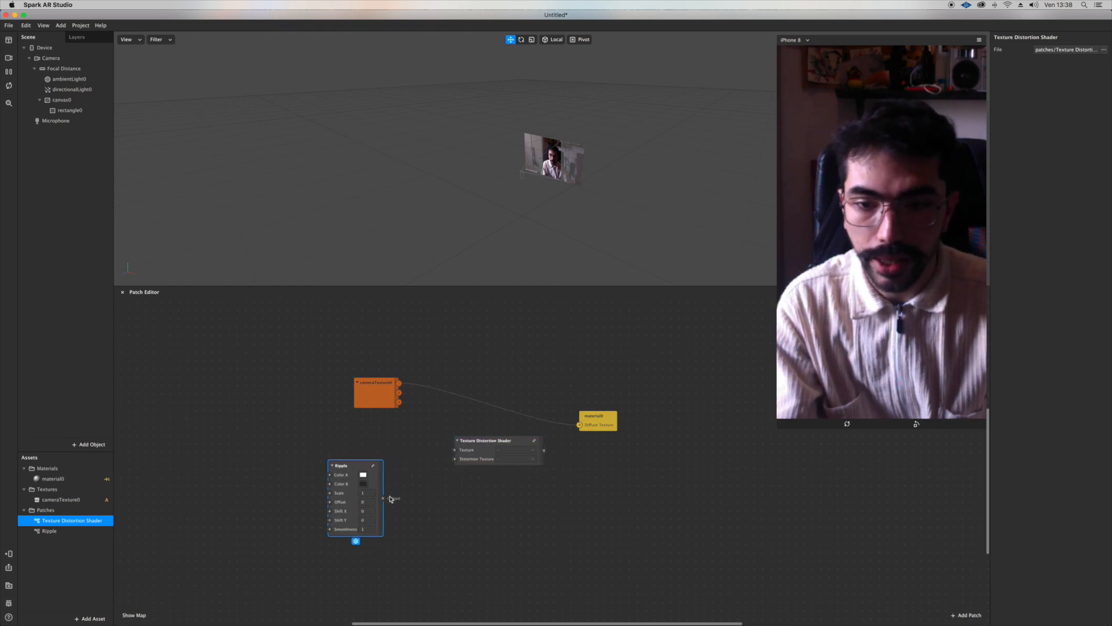
{"action": "left_click_drag", "start_coordinate": [341, 466], "coordinate": [356, 465]}
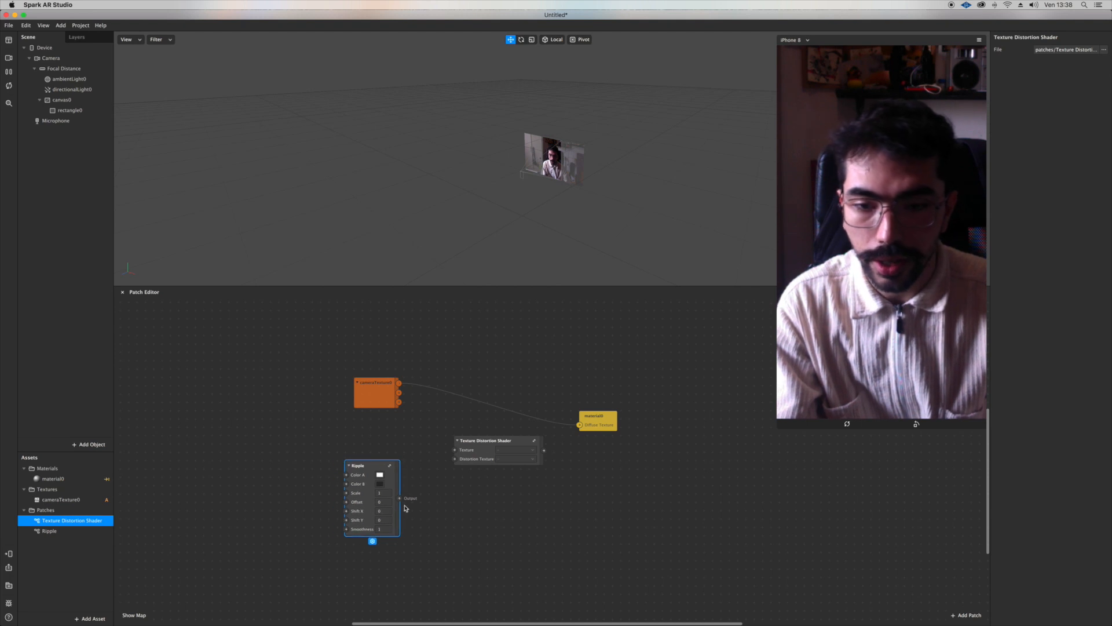
{"action": "left_click_drag", "start_coordinate": [398, 497], "coordinate": [454, 458]}
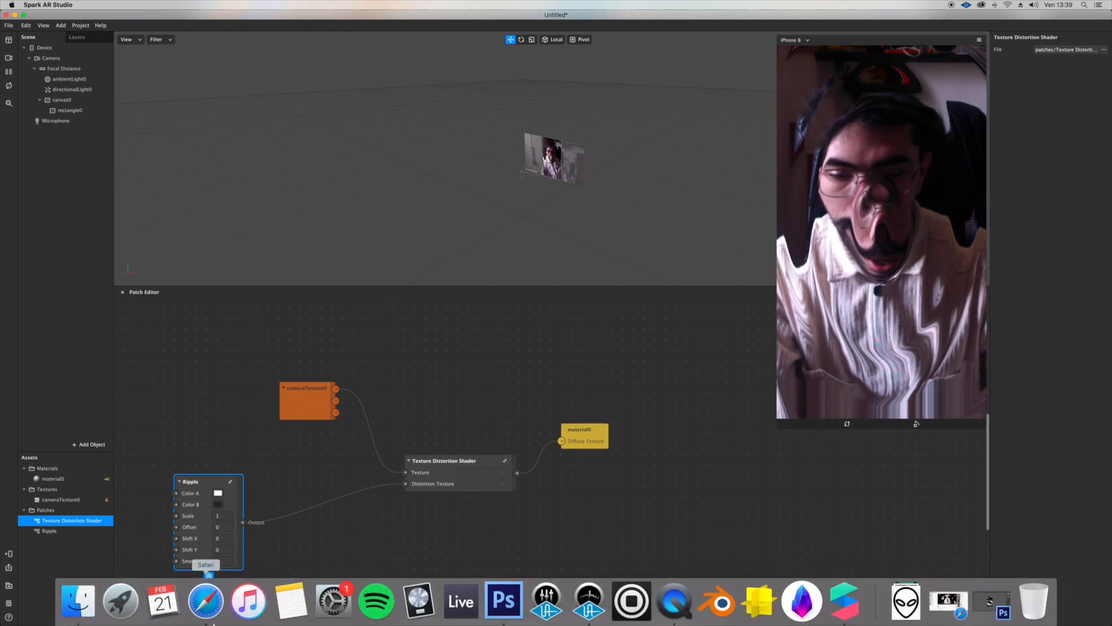
Search Google Images for PSYCHEDELIC, preview one result and save the image locally.
{"action": "left_click", "coordinate": [206, 602]}
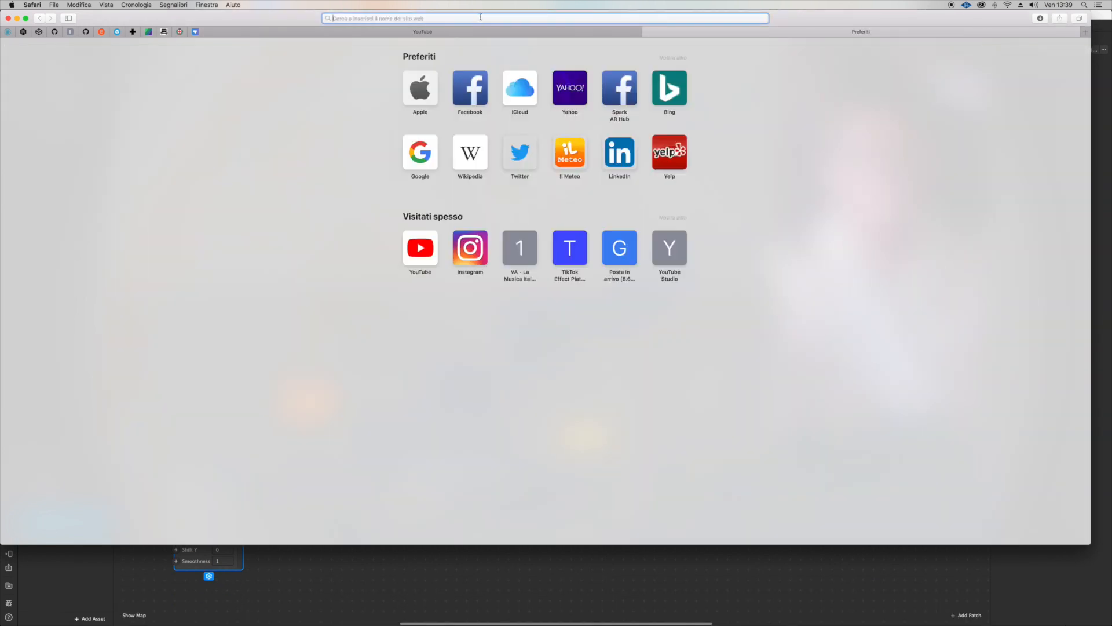
{"action": "type", "text": "P"}
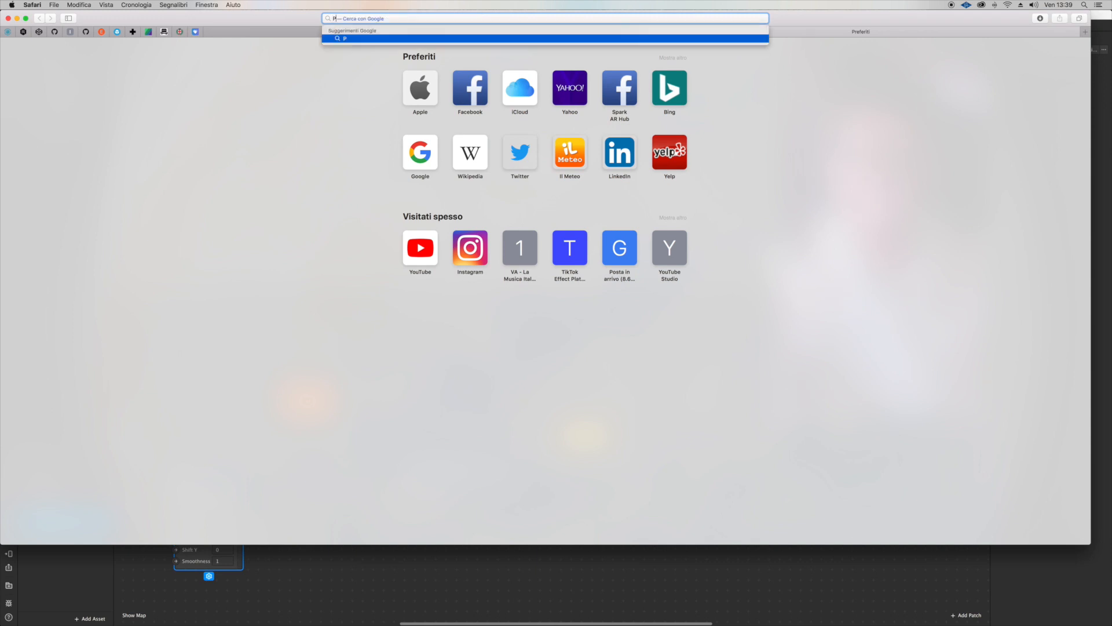
{"action": "type", "text": "PSYCHEDELIC IMAGES"}
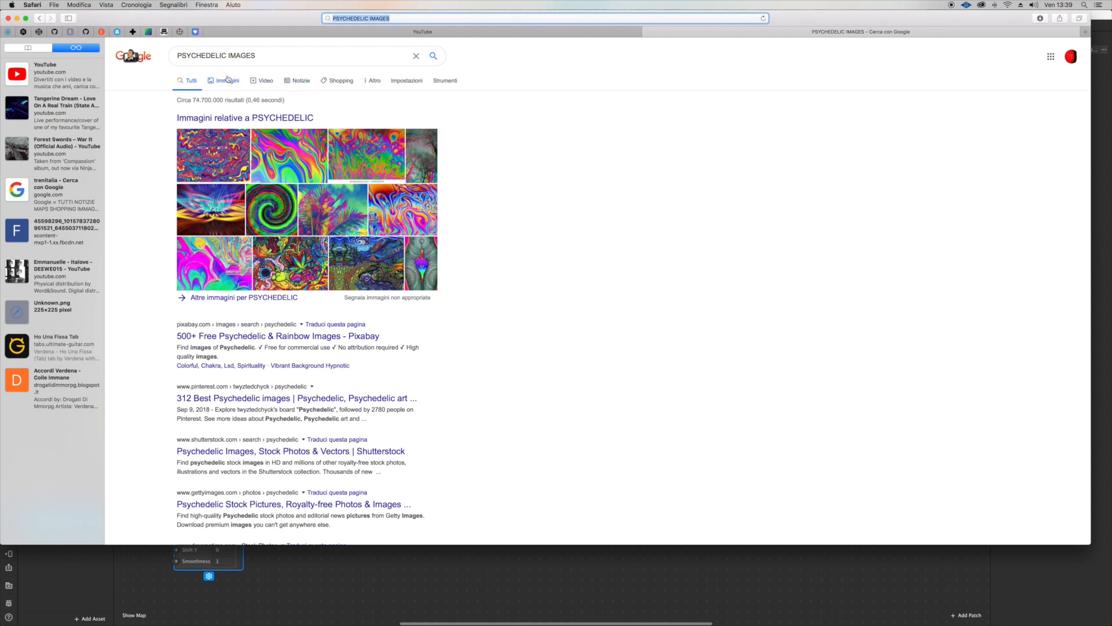
{"action": "left_click", "coordinate": [227, 80]}
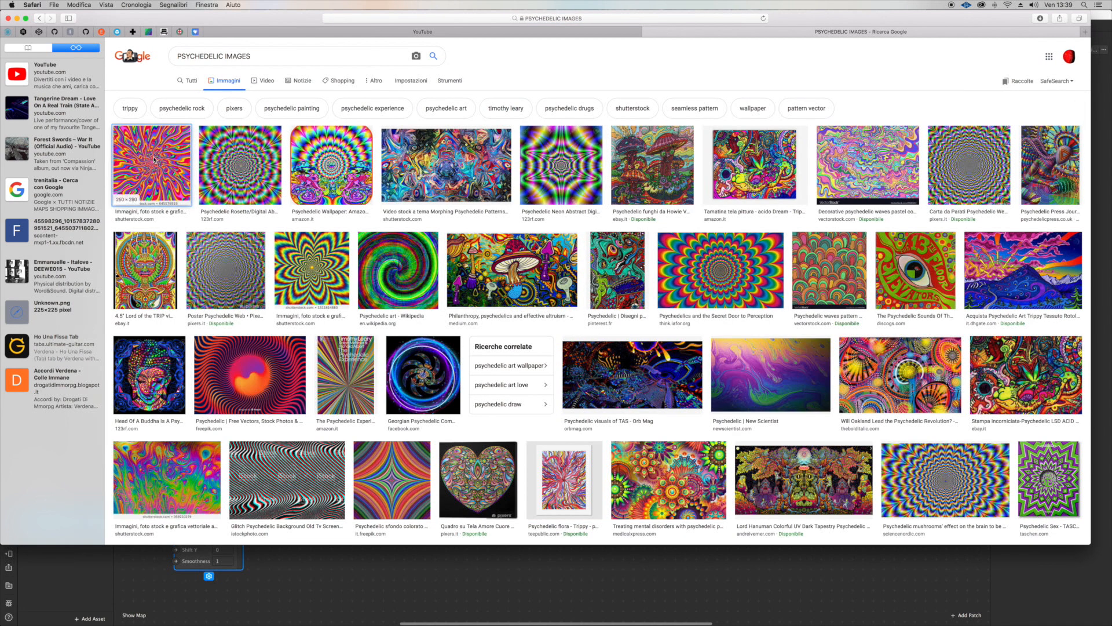
{"action": "left_click", "coordinate": [151, 166]}
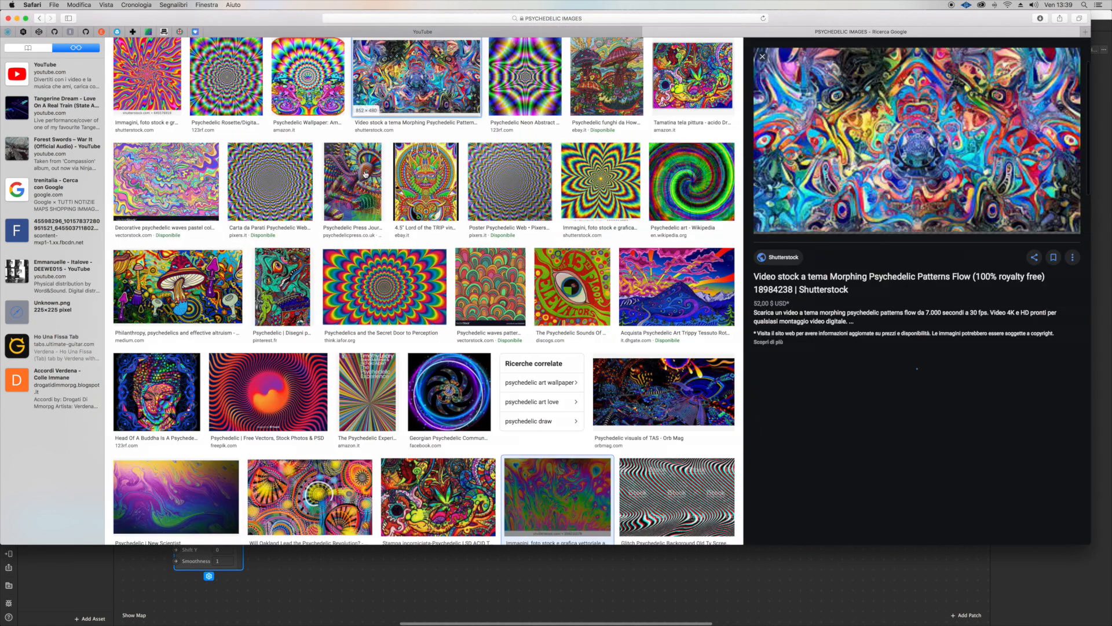
{"action": "right_click", "coordinate": [915, 142]}
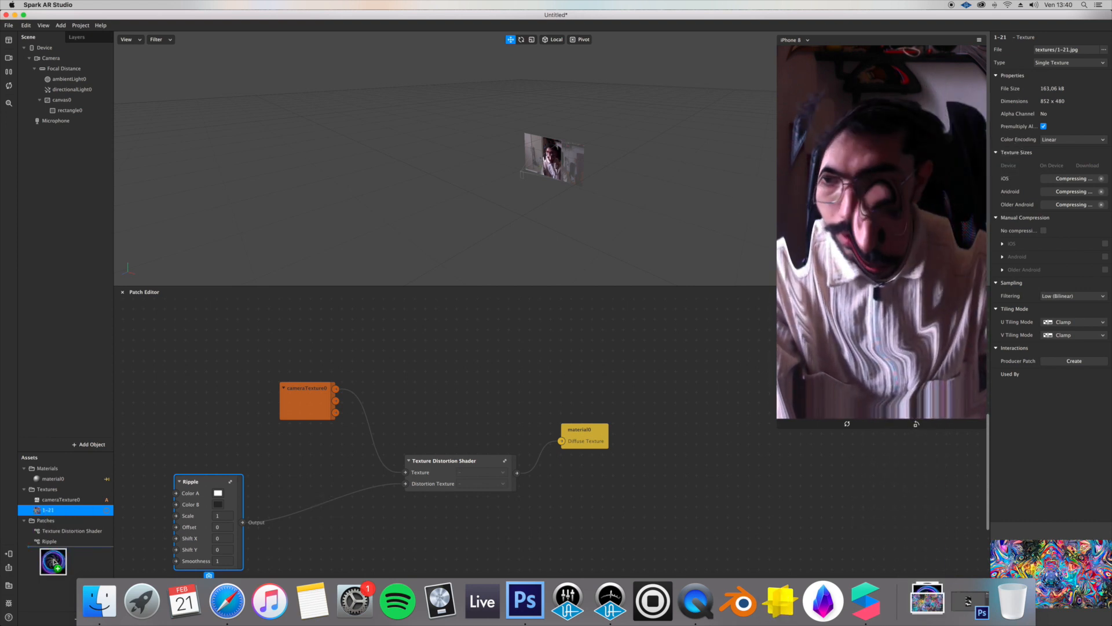
Place the images-13 texture as a patch feeding the shader's Distortion Texture, then inspect texture 1-21.
{"action": "left_click", "coordinate": [55, 520]}
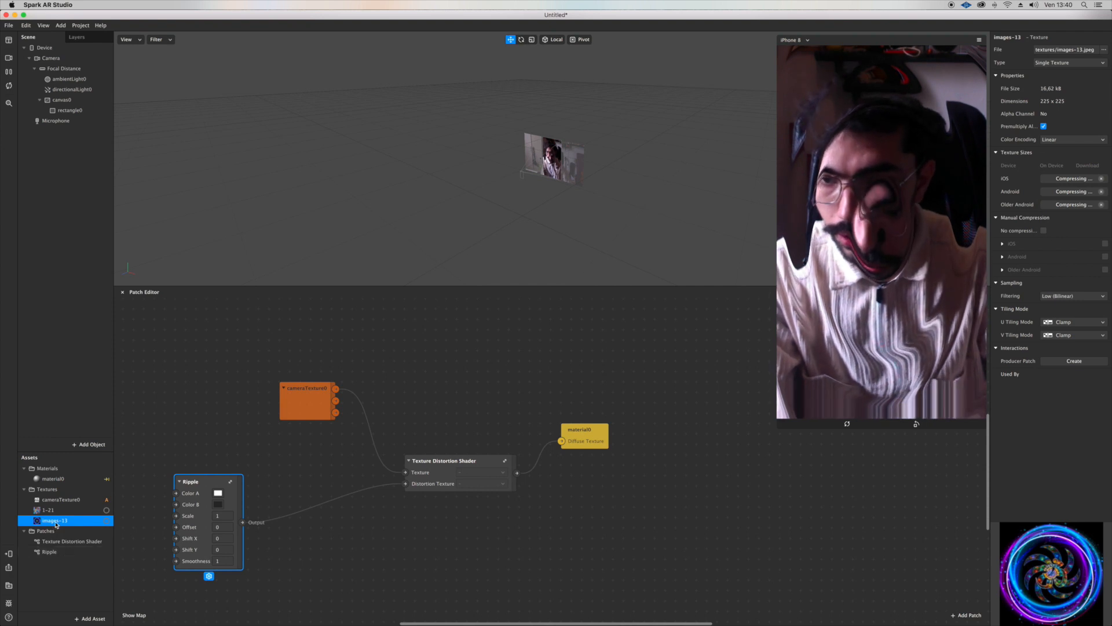
{"action": "left_click_drag", "start_coordinate": [54, 520], "coordinate": [325, 497]}
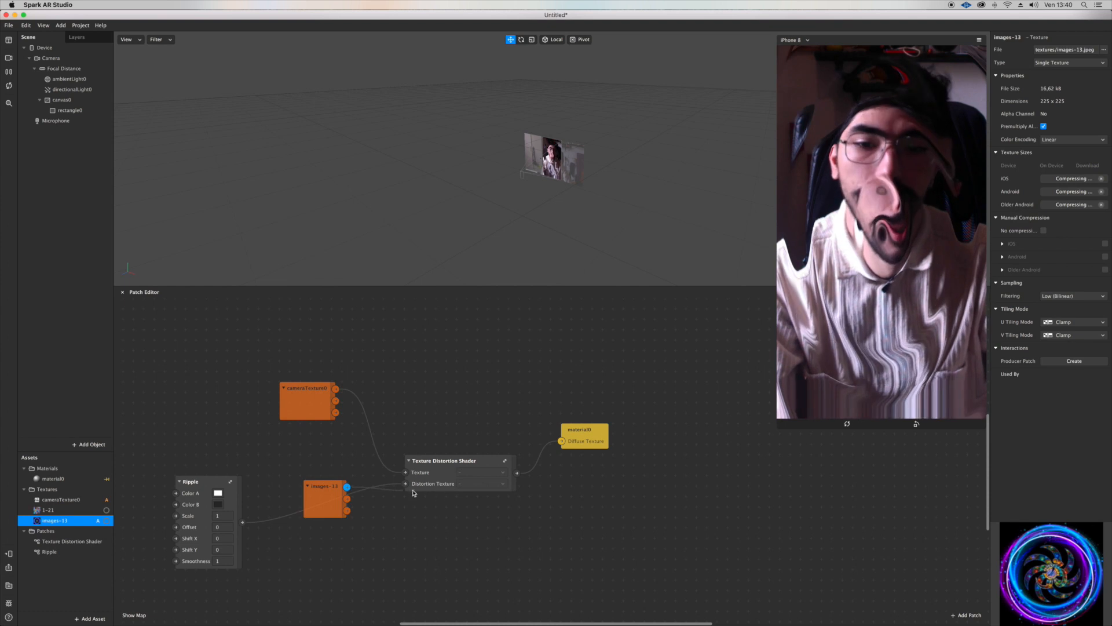
{"action": "left_click_drag", "start_coordinate": [346, 486], "coordinate": [406, 483]}
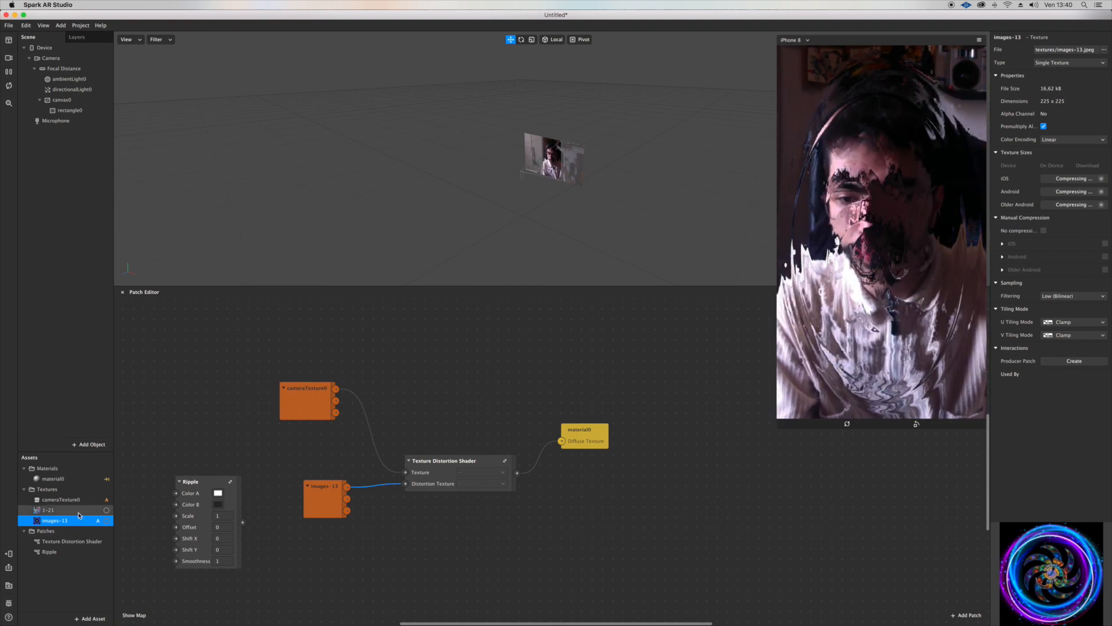
{"action": "left_click", "coordinate": [49, 510]}
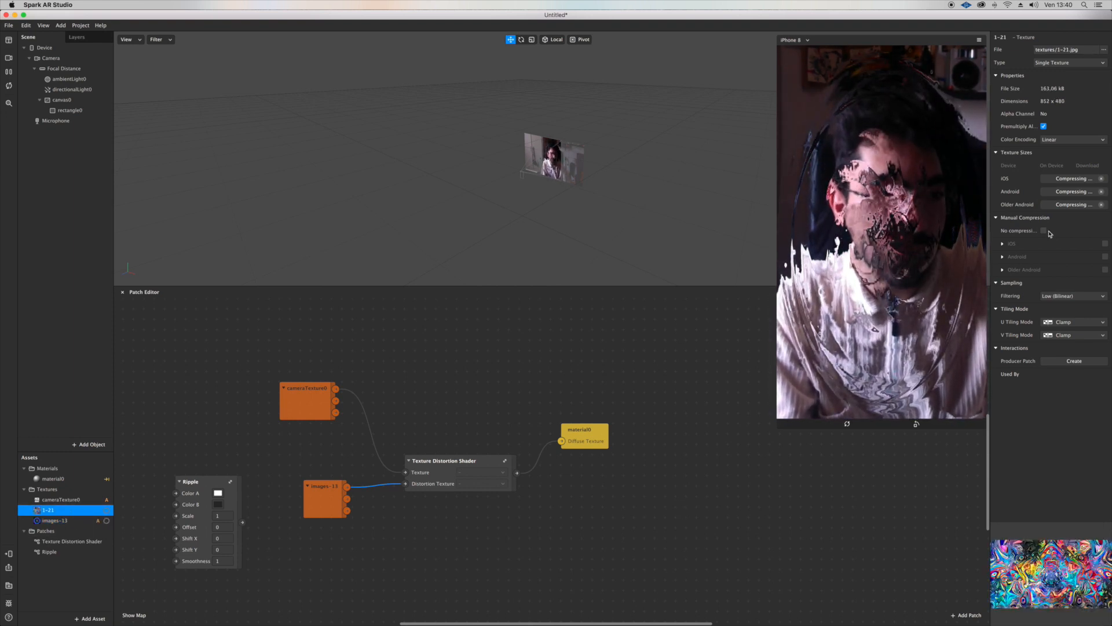
{"action": "left_click", "coordinate": [1043, 229]}
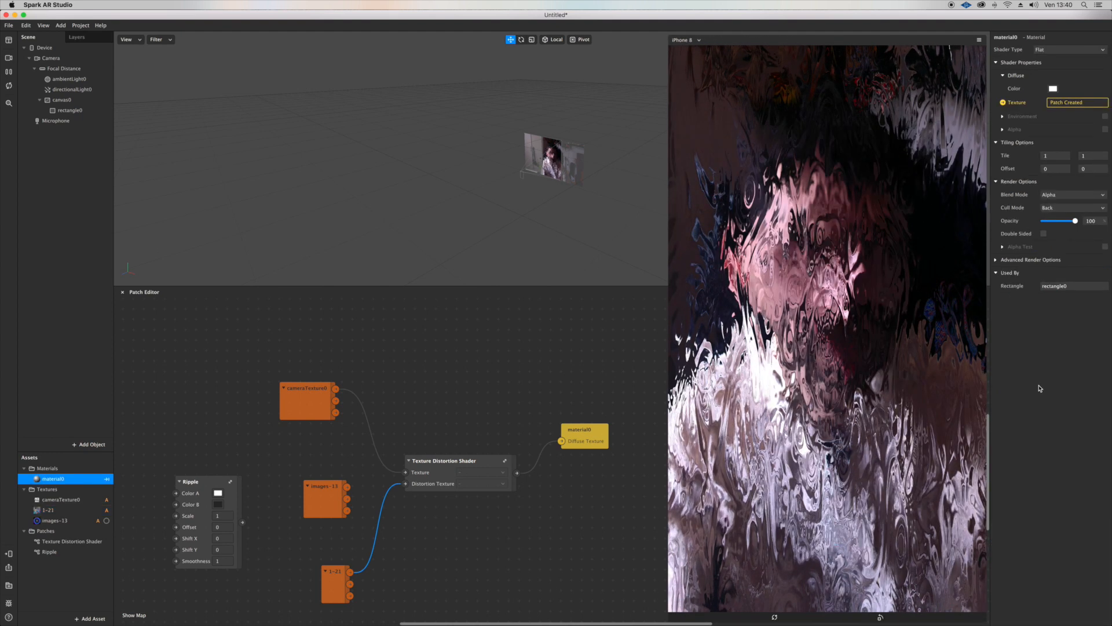
Try material opacity around 60 and blend mode Add, then return blend mode to Alpha.
{"action": "left_click_drag", "start_coordinate": [1075, 220], "coordinate": [1062, 220]}
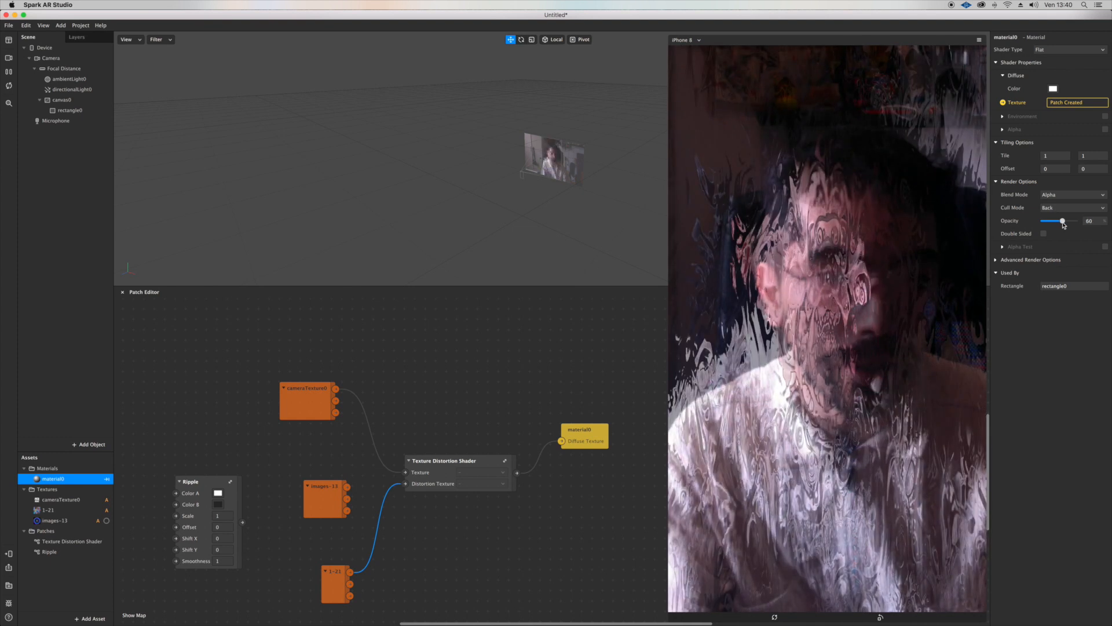
{"action": "left_click", "coordinate": [1072, 195]}
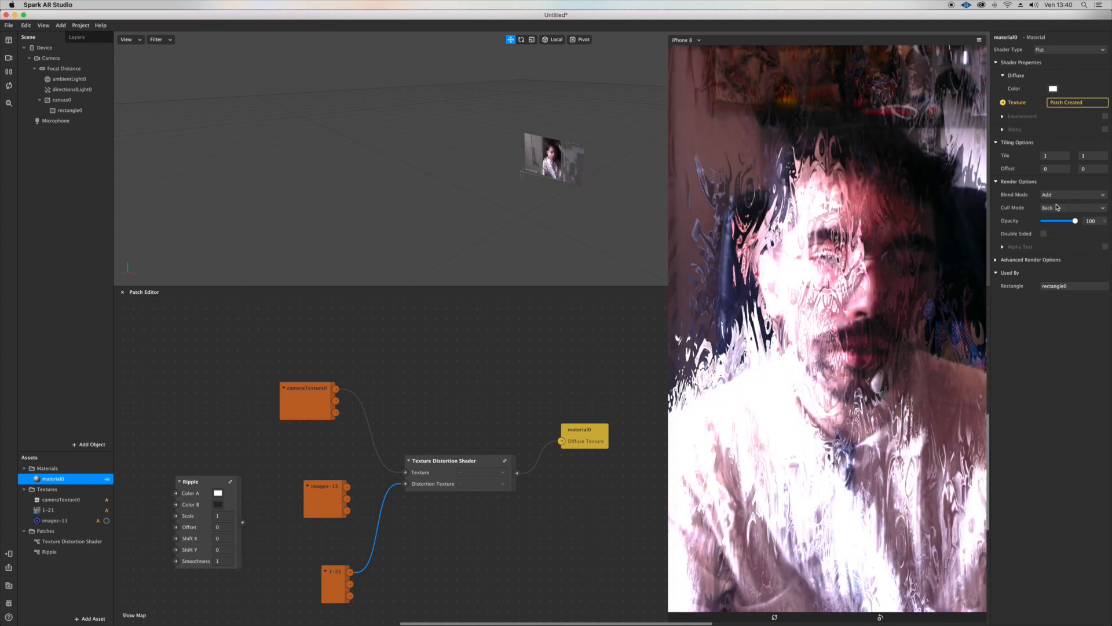
{"action": "left_click", "coordinate": [1072, 194]}
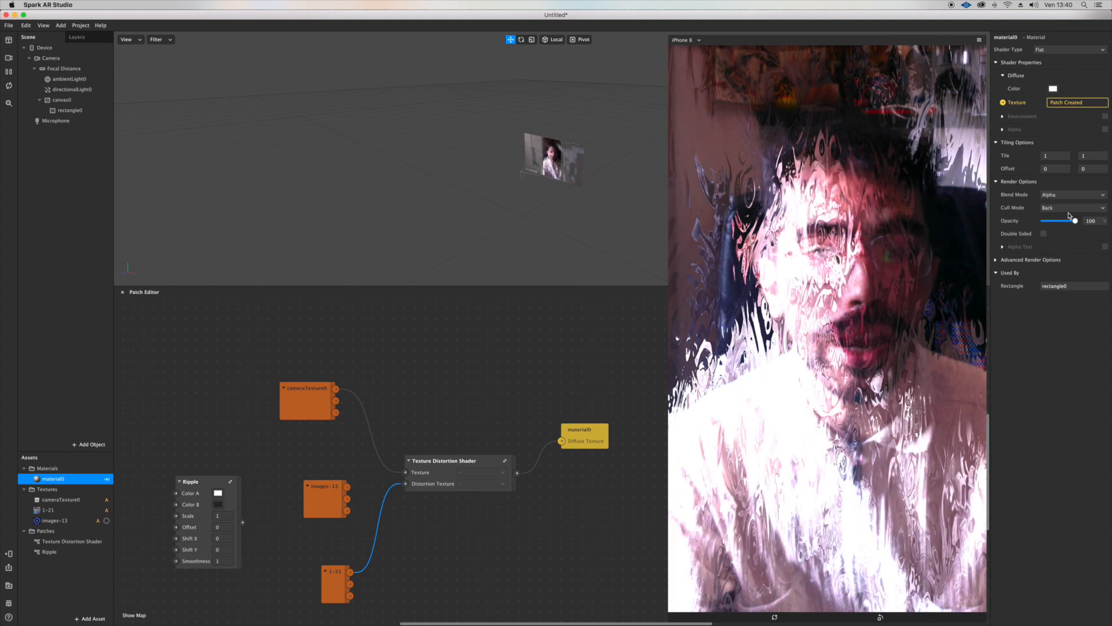
Add a Multiply patch combining Ripple with the texture and set Ripple Scale to 0,5.
{"action": "left_click", "coordinate": [1053, 88]}
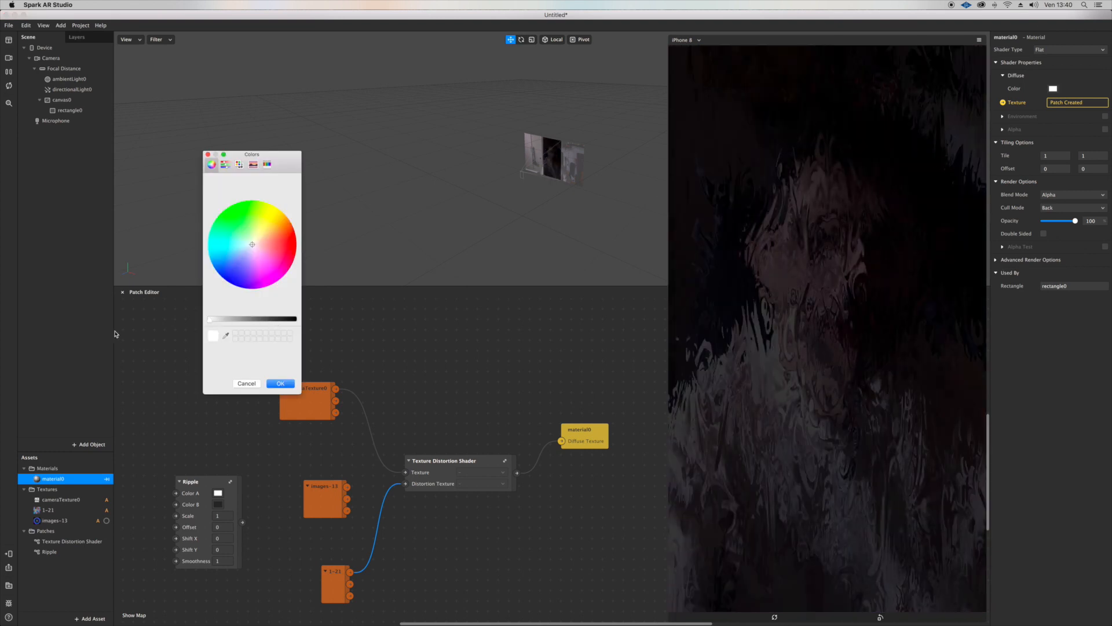
{"action": "left_click", "coordinate": [279, 384]}
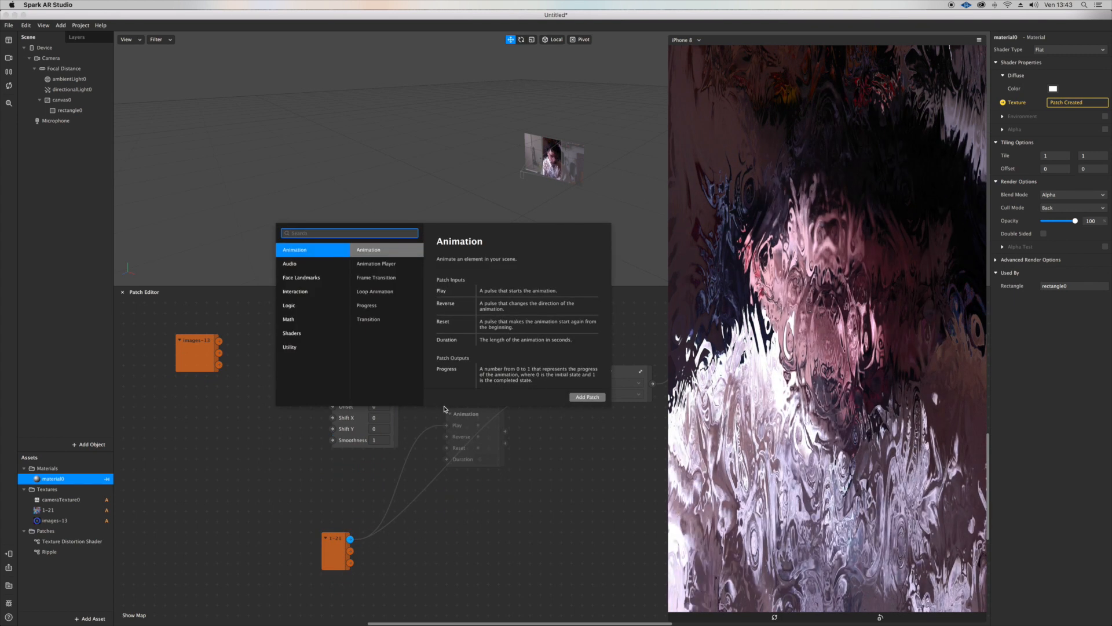
{"action": "type", "text": "MUL"}
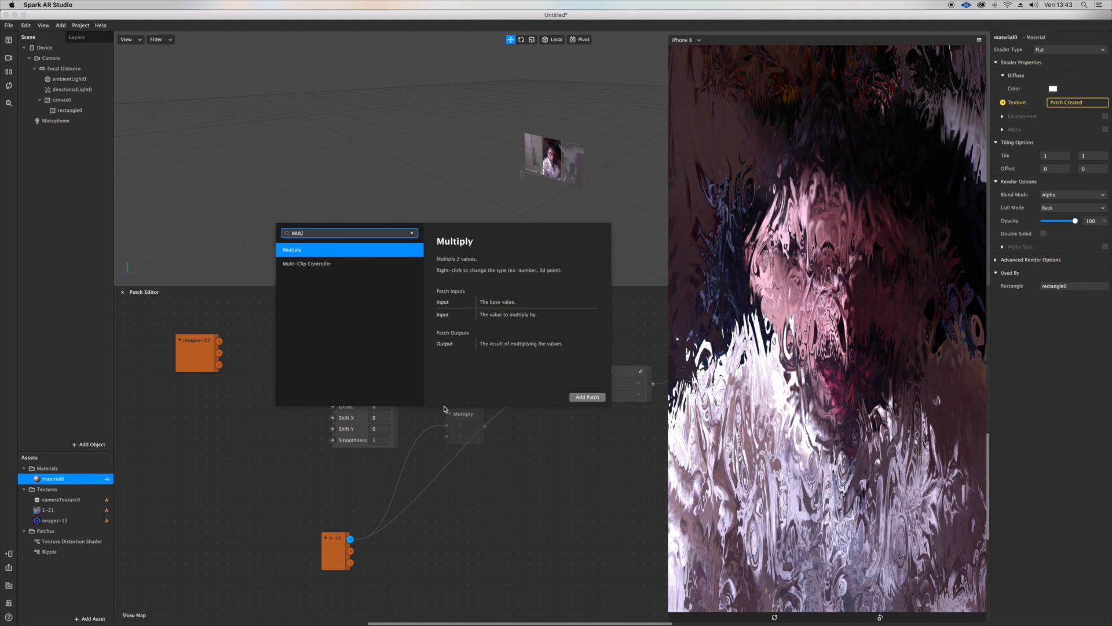
{"action": "left_click", "coordinate": [586, 396]}
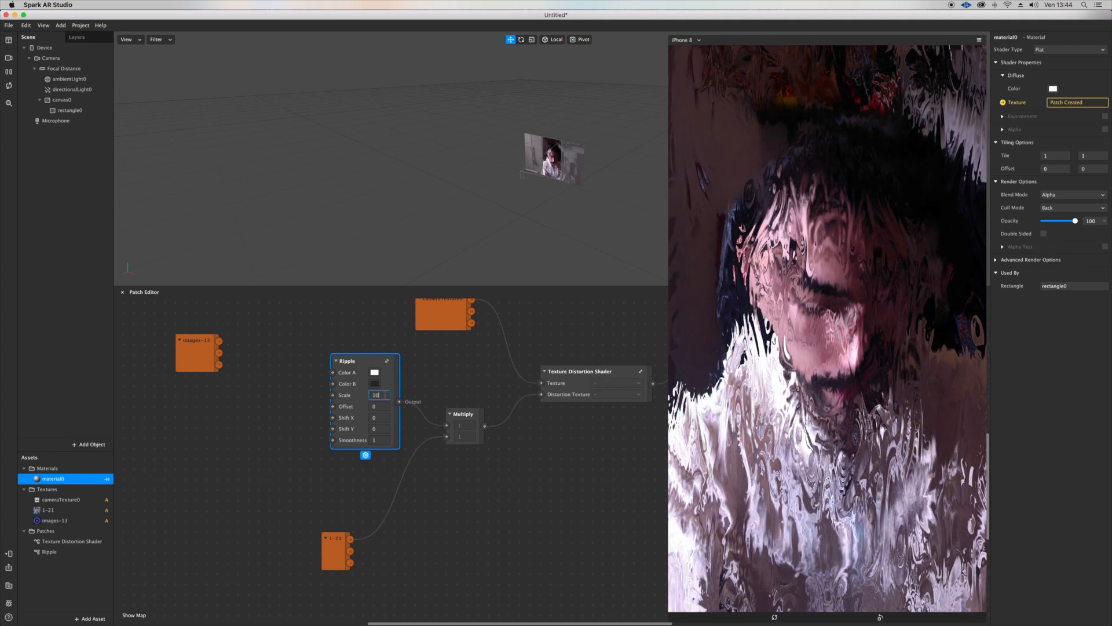
{"action": "type", "text": "16"}
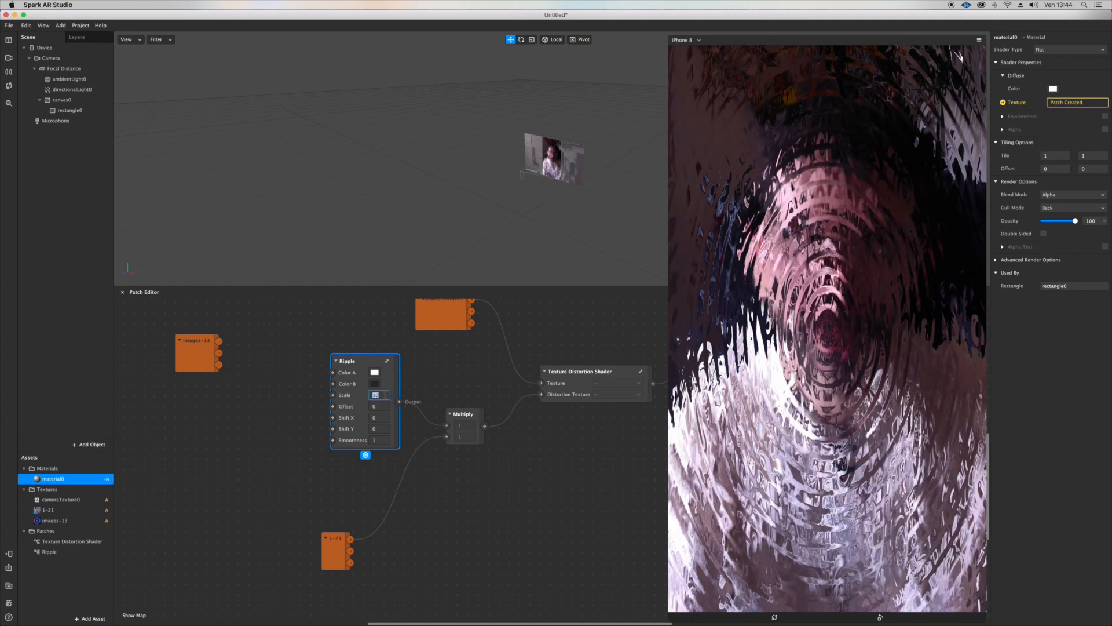
{"action": "type", "text": "0,5"}
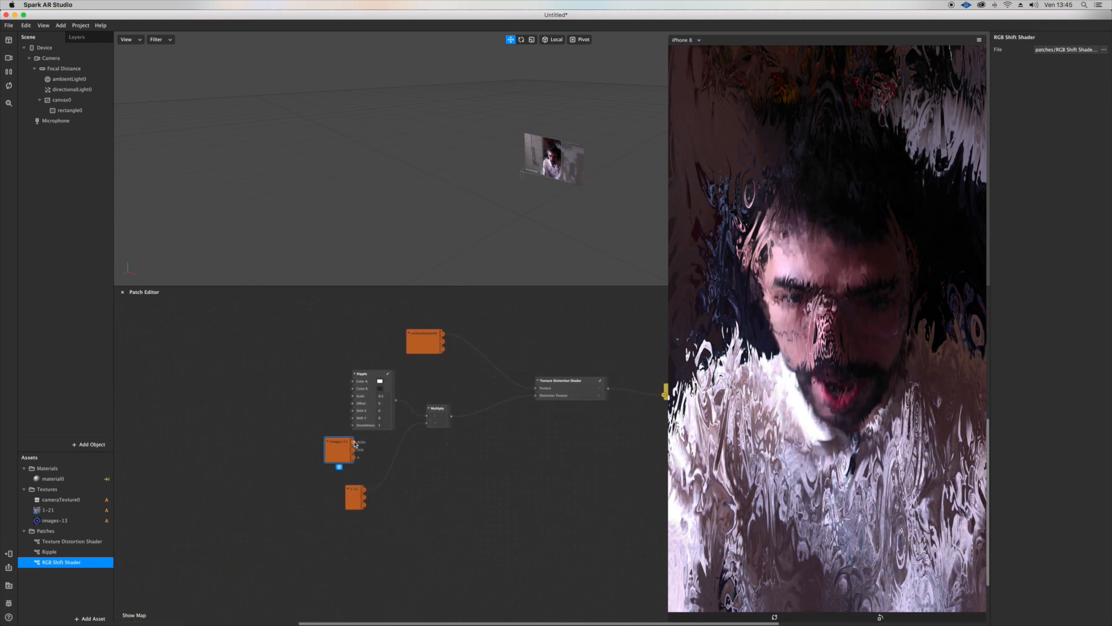
Connect the images-13 patch output into the Multiply patch input.
{"action": "left_click_drag", "start_coordinate": [354, 447], "coordinate": [427, 426]}
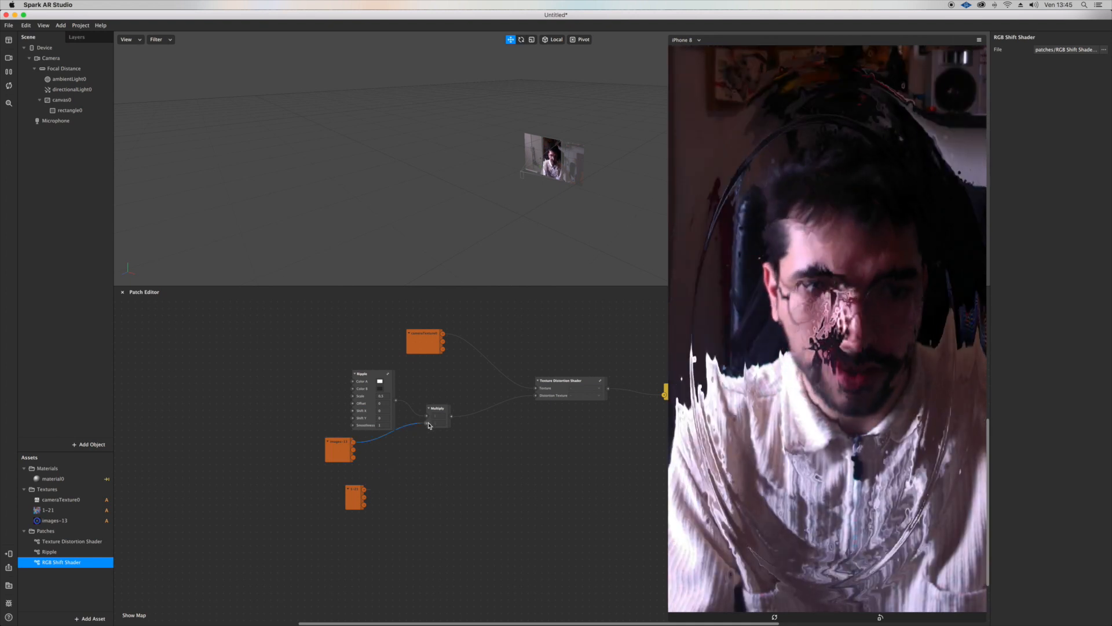